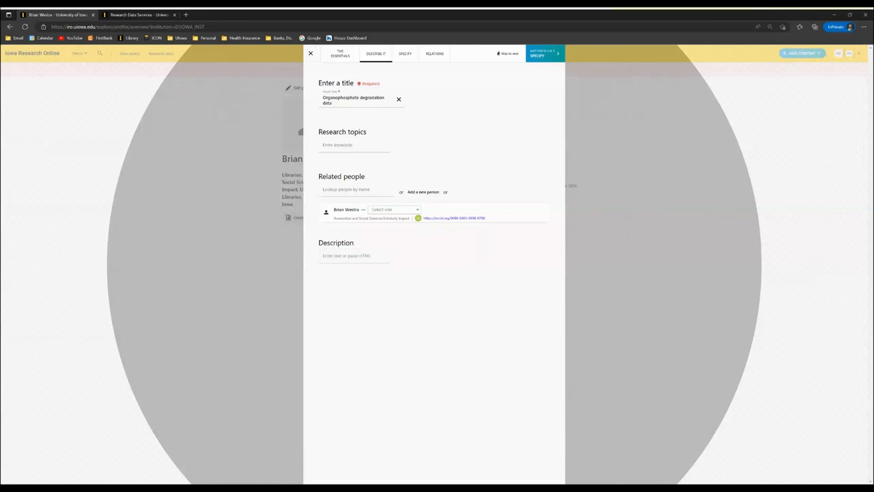
{"action": "mouse_move", "coordinate": [563, 170]}
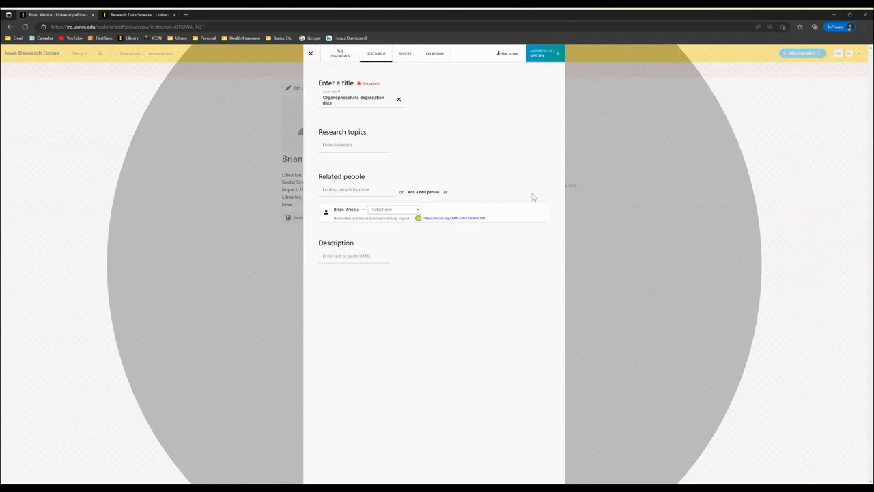
{"action": "mouse_move", "coordinate": [341, 251]}
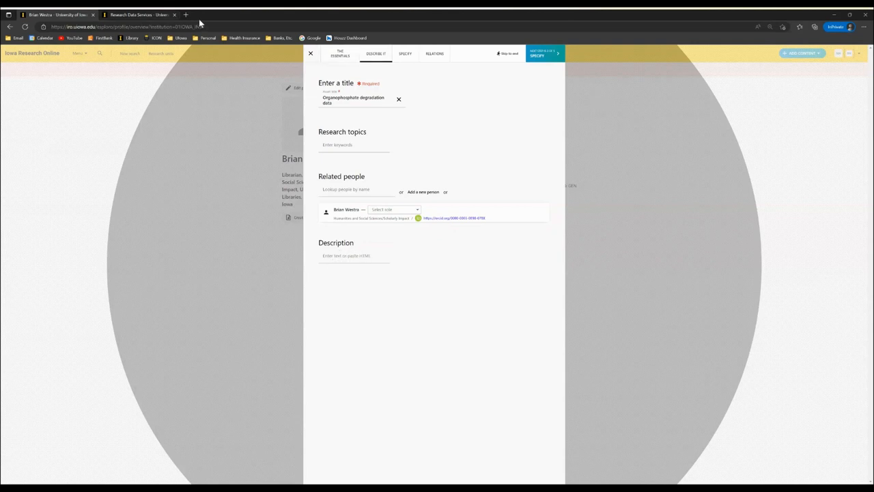
- Navigate from the Research Data Services page to the Data Deposit Guide for IRO
{"action": "left_click", "coordinate": [137, 14]}
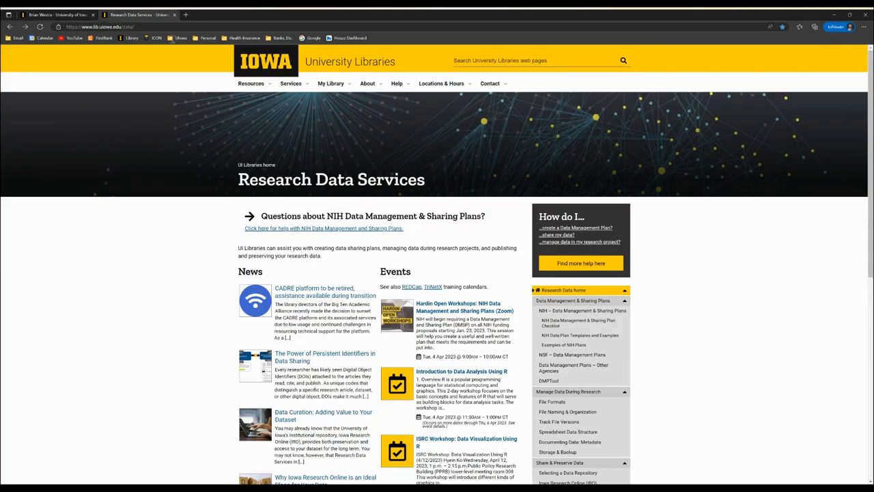
{"action": "left_click", "coordinate": [99, 27]}
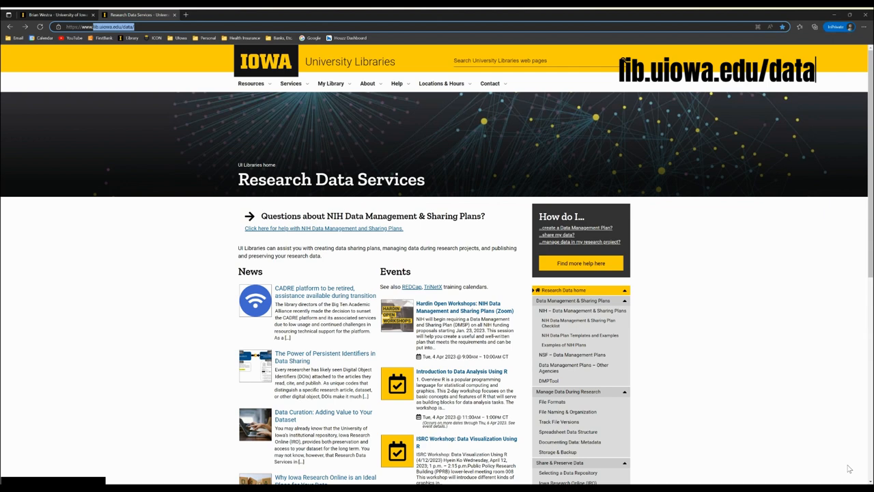
{"action": "scroll", "scroll_direction": "down", "scroll_amount": 3}
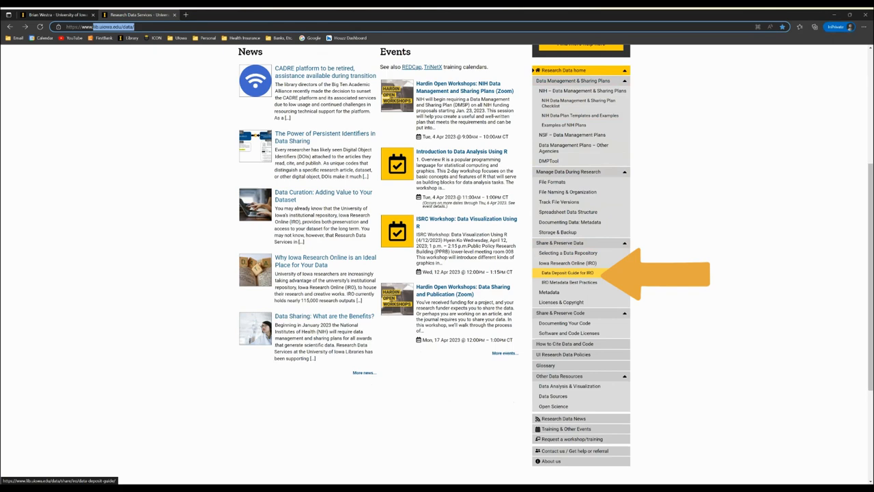
{"action": "left_click", "coordinate": [568, 273]}
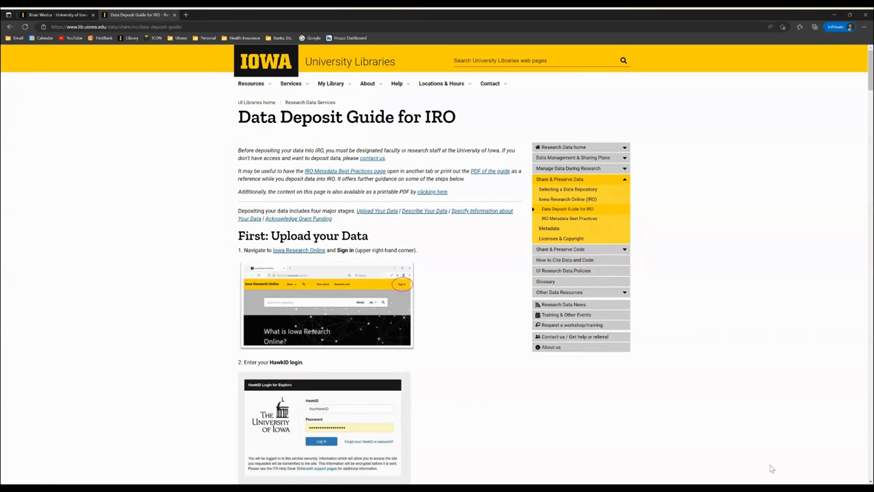
{"action": "mouse_move", "coordinate": [757, 461]}
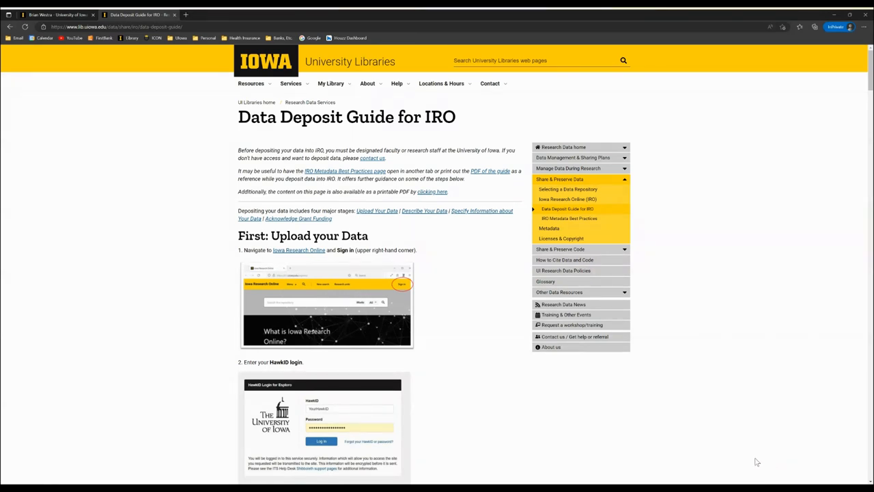
- Return to the IRO dataset form and add research topics 'organophosphates' and 'Biological degradation'
{"action": "left_click", "coordinate": [57, 13]}
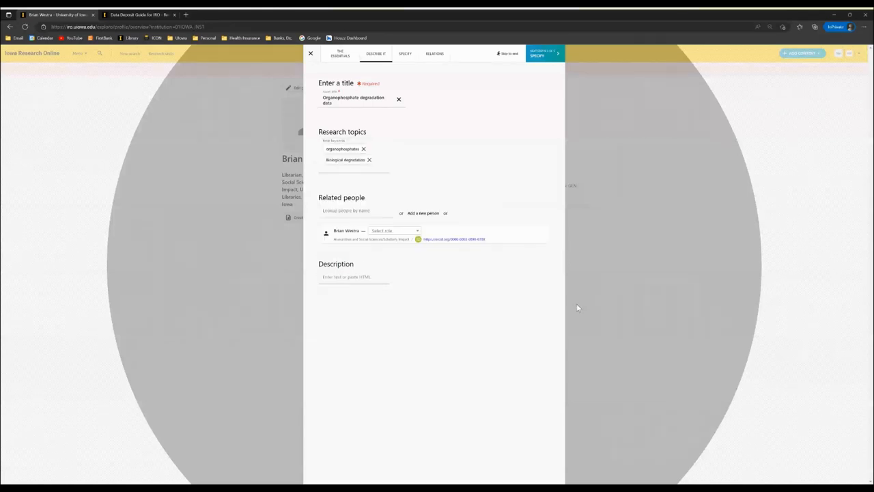
{"action": "mouse_move", "coordinate": [612, 216]}
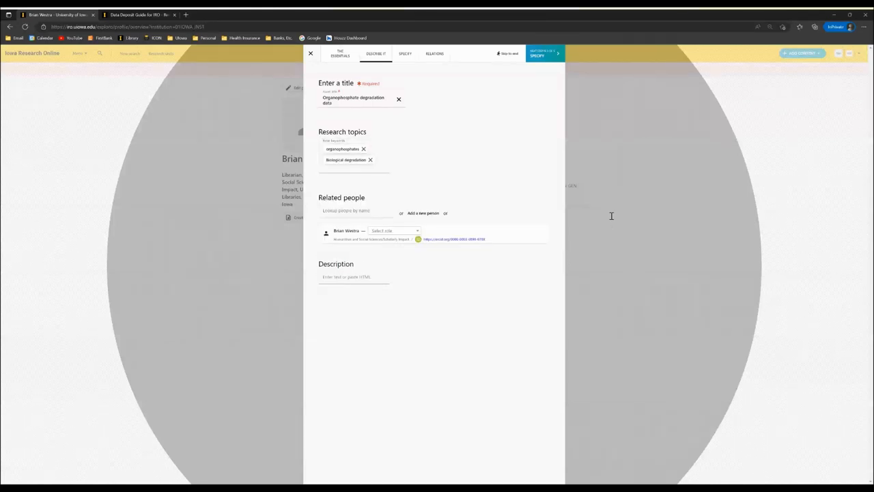
{"action": "mouse_move", "coordinate": [667, 224]}
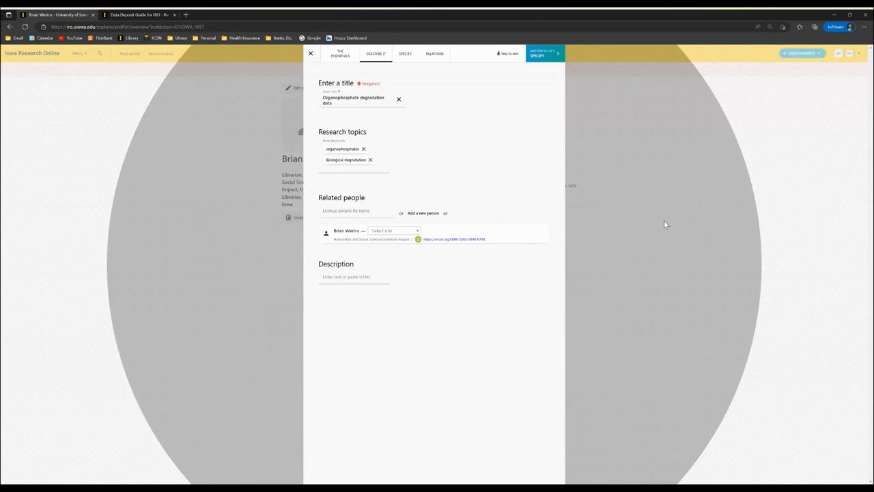
{"action": "mouse_move", "coordinate": [659, 62]}
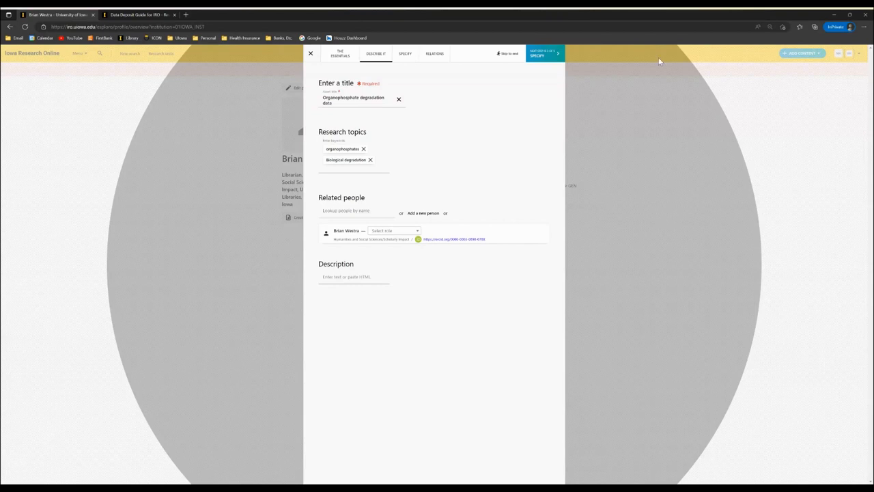
{"action": "mouse_move", "coordinate": [545, 322]}
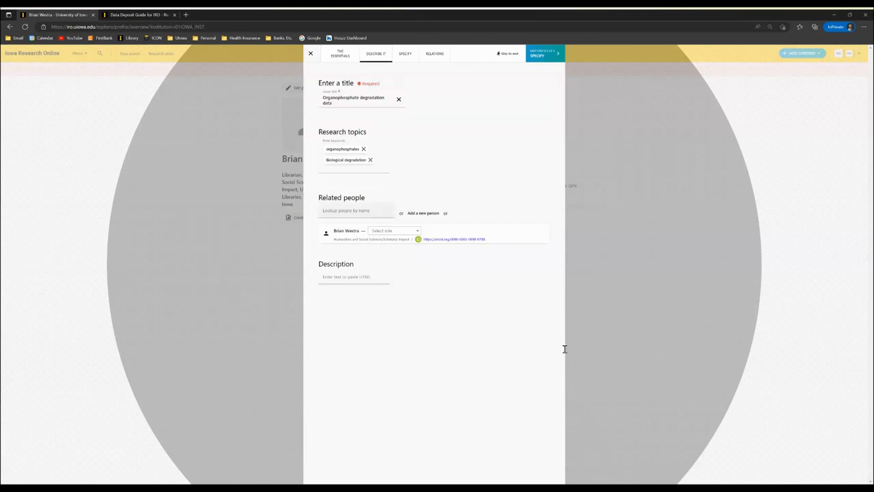
{"action": "type", "text": "m"}
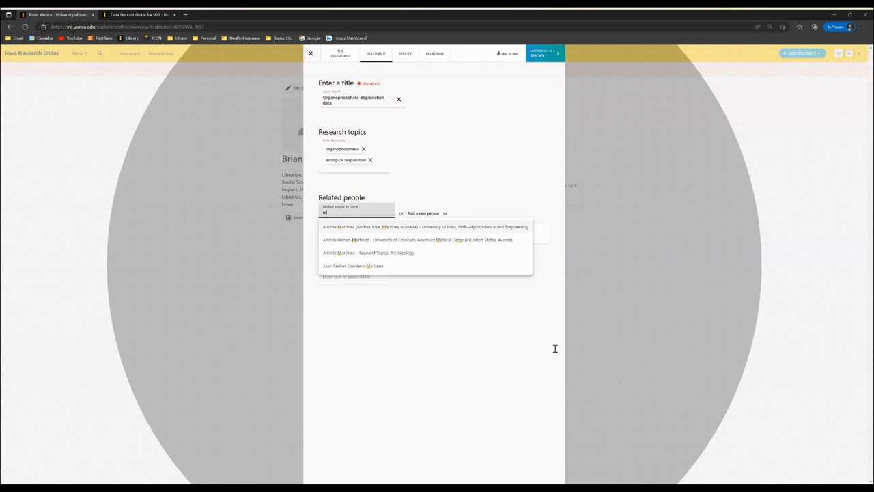
{"action": "type", "text": "artinez,"}
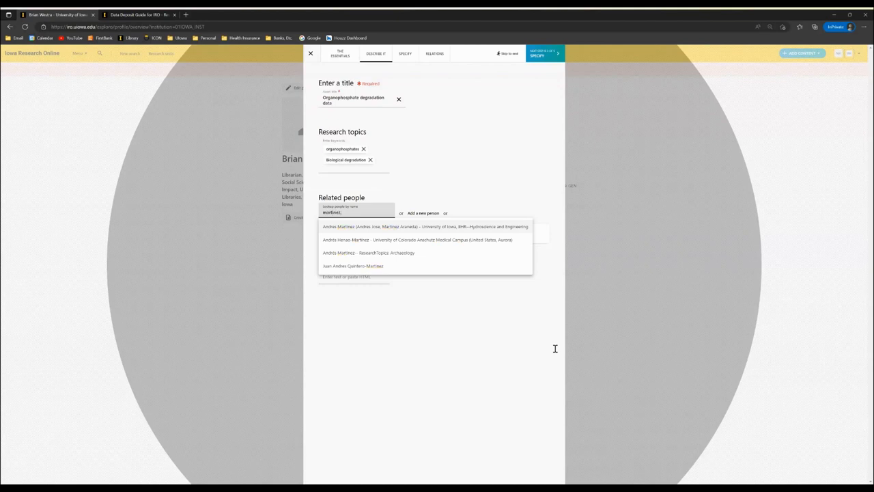
{"action": "left_click", "coordinate": [423, 227]}
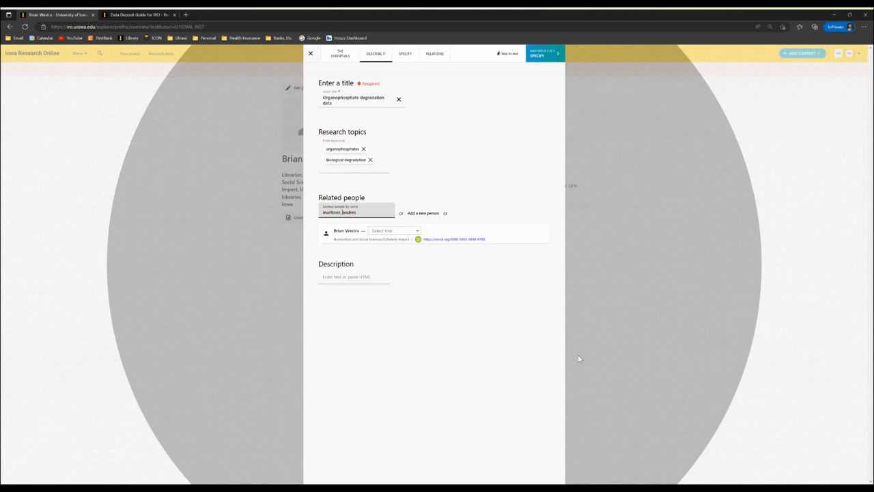
{"action": "type", "text": "andres"}
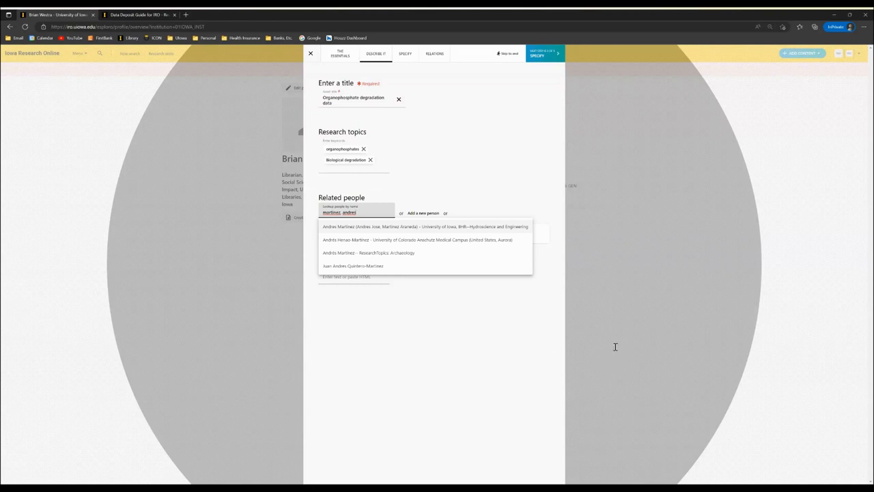
{"action": "mouse_move", "coordinate": [619, 349]}
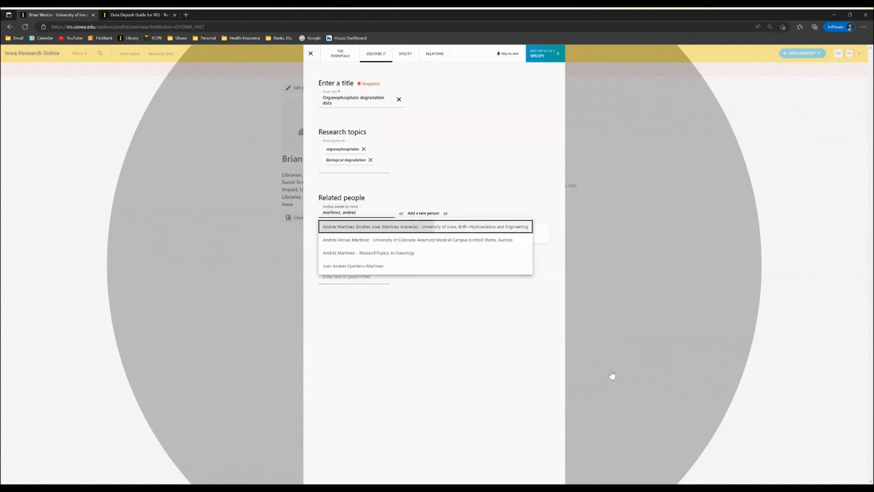
{"action": "left_click", "coordinate": [427, 227]}
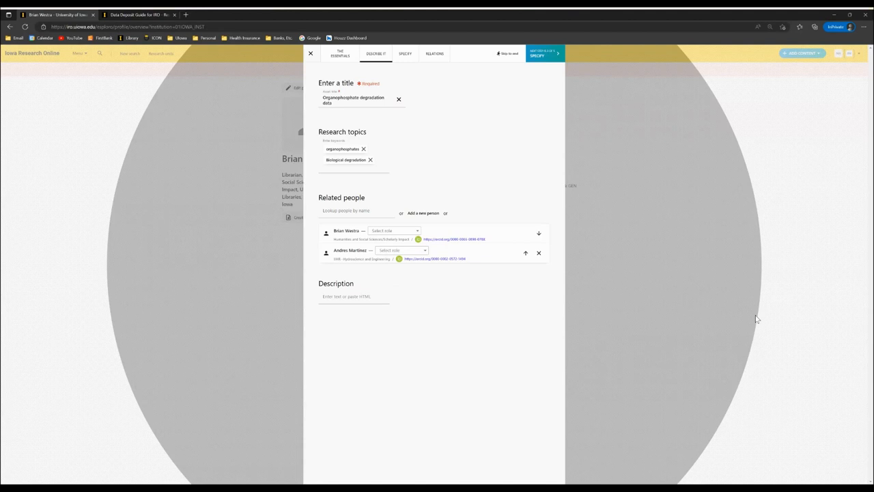
{"action": "mouse_move", "coordinate": [563, 433]}
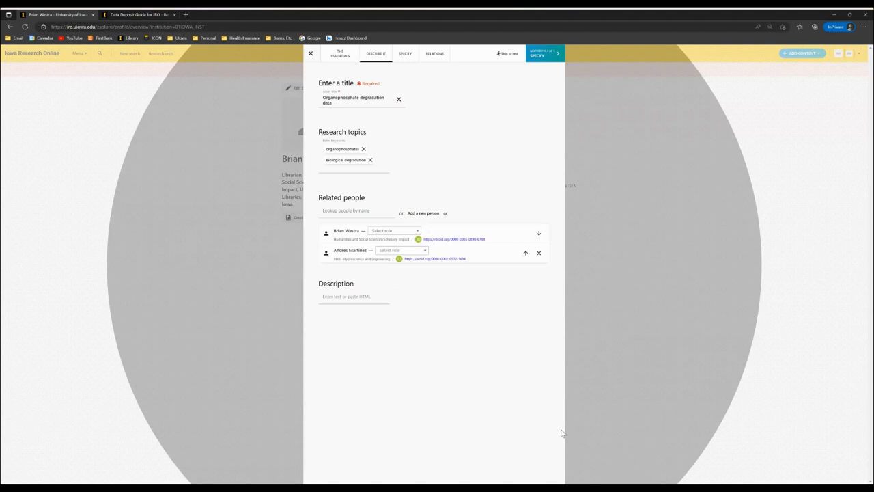
- Keep the original author order and begin the Description field with 'Abstract'
{"action": "left_click", "coordinate": [538, 232]}
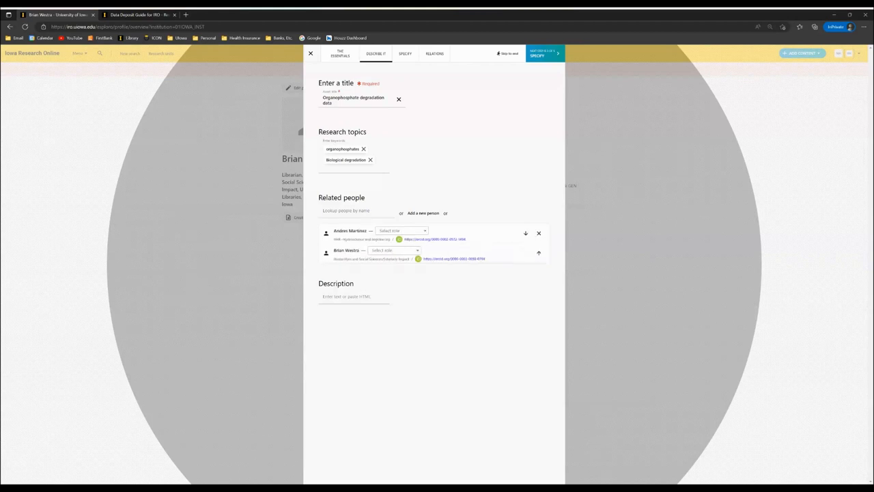
{"action": "left_click", "coordinate": [525, 251]}
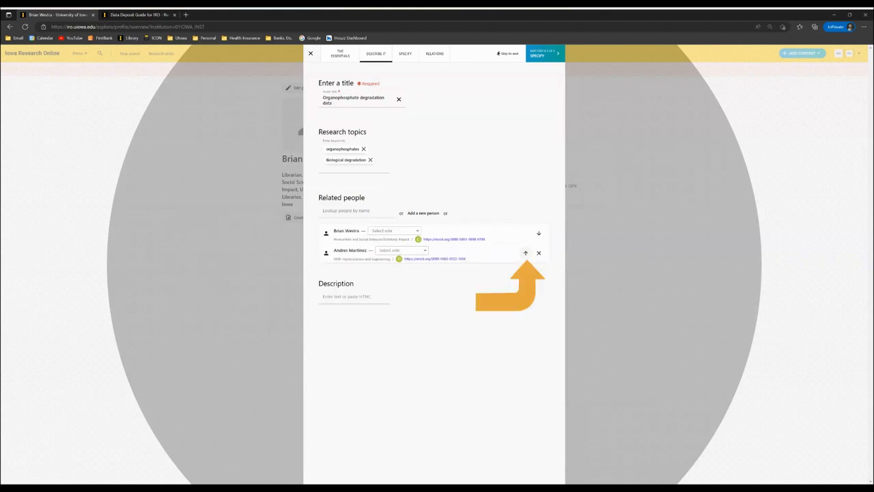
{"action": "mouse_move", "coordinate": [618, 467]}
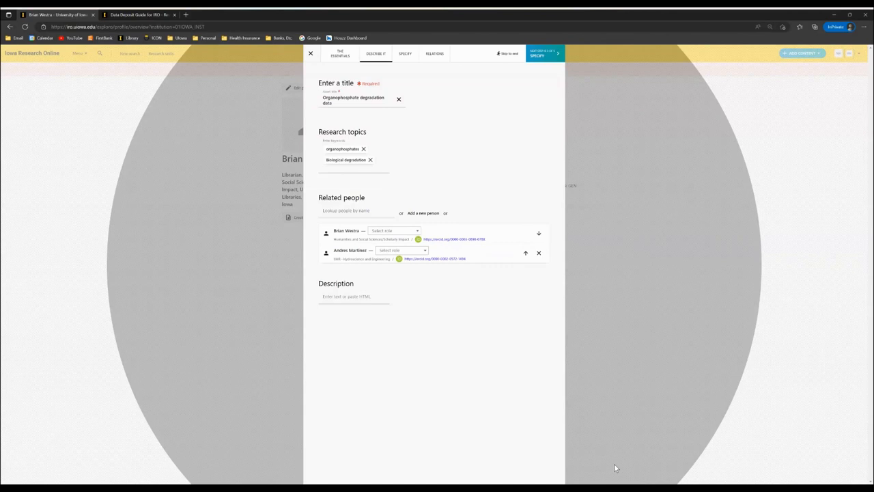
{"action": "left_click", "coordinate": [354, 295]}
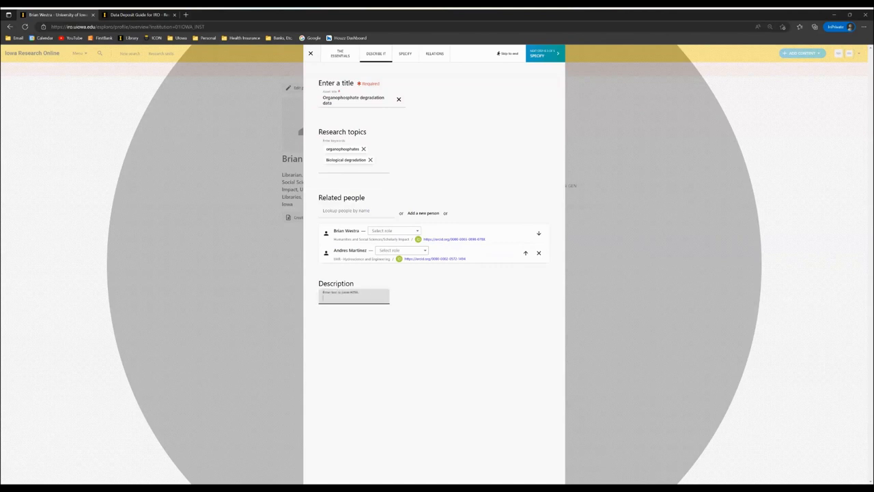
{"action": "type", "text": "Abstract"}
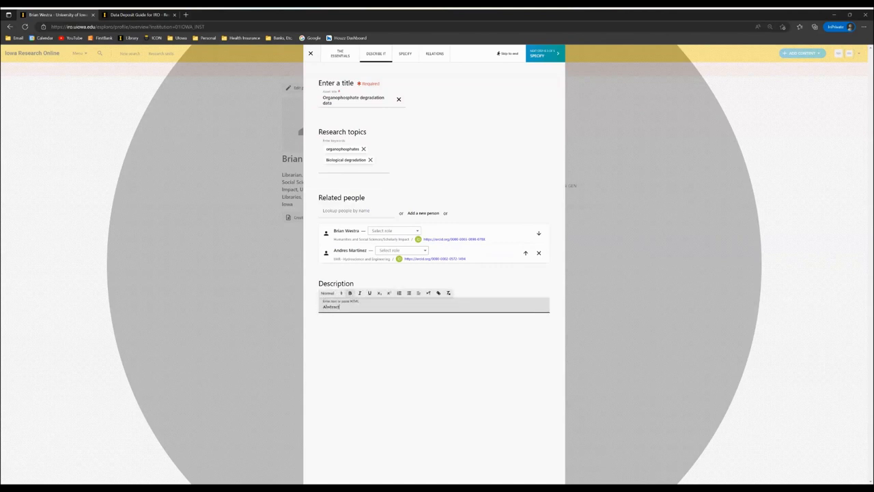